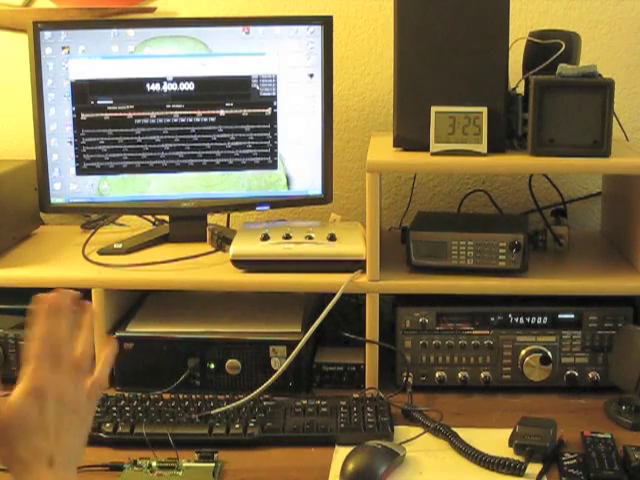
mouse_move(50, 350)
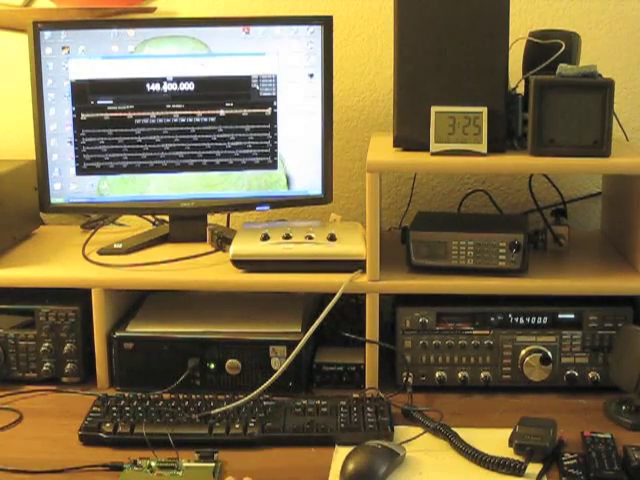